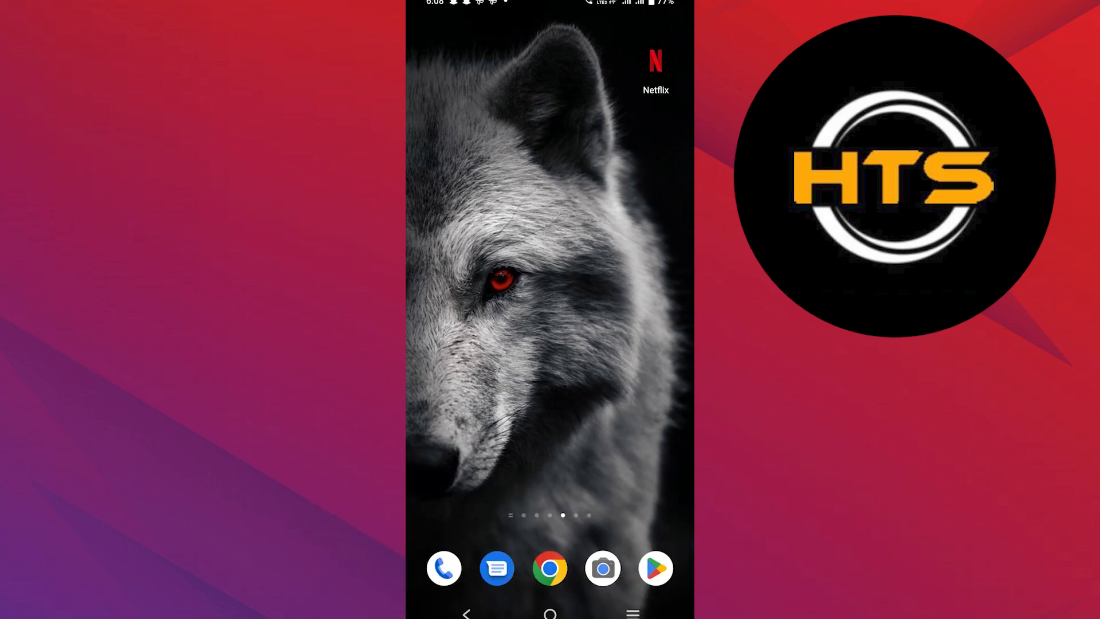
Launch Binance from the app drawer, go to Wallets, and start a withdrawal
scroll(left, 3)
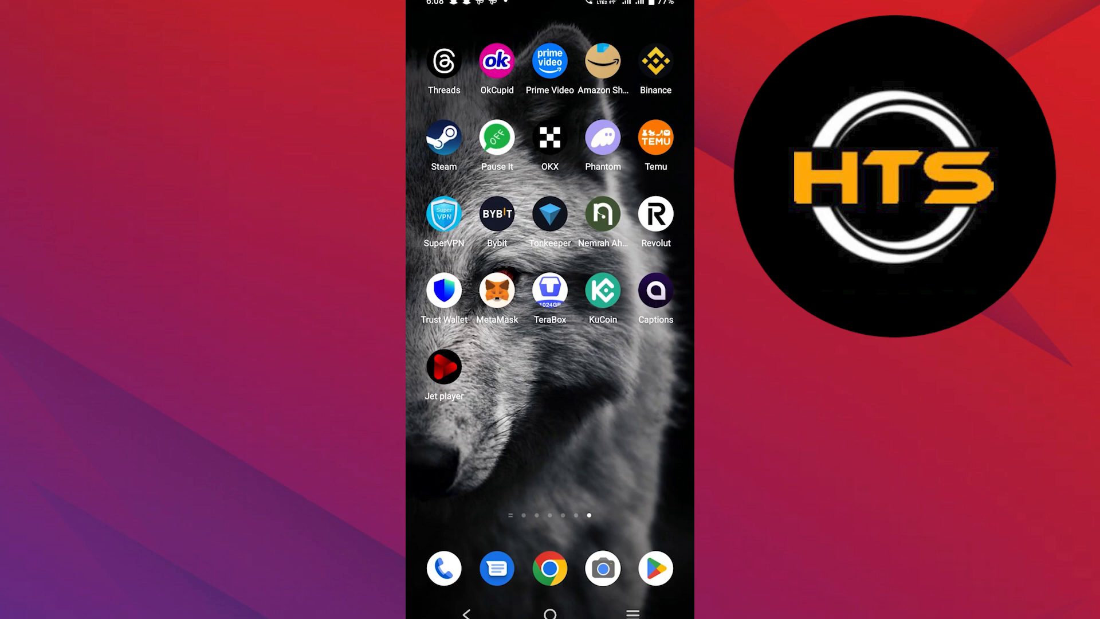
click(655, 60)
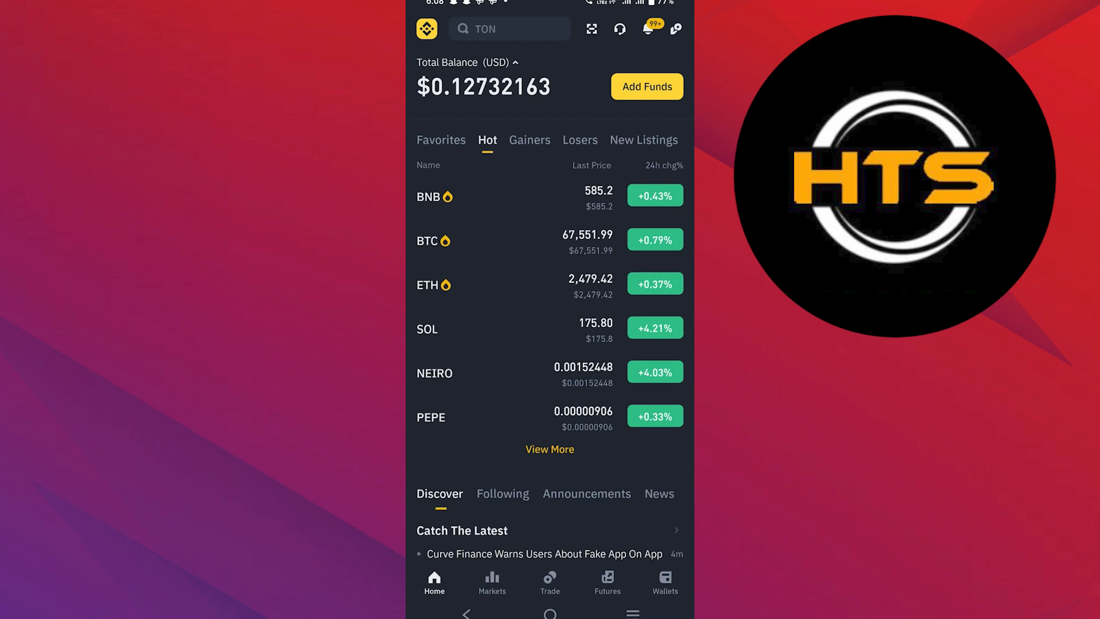
click(664, 582)
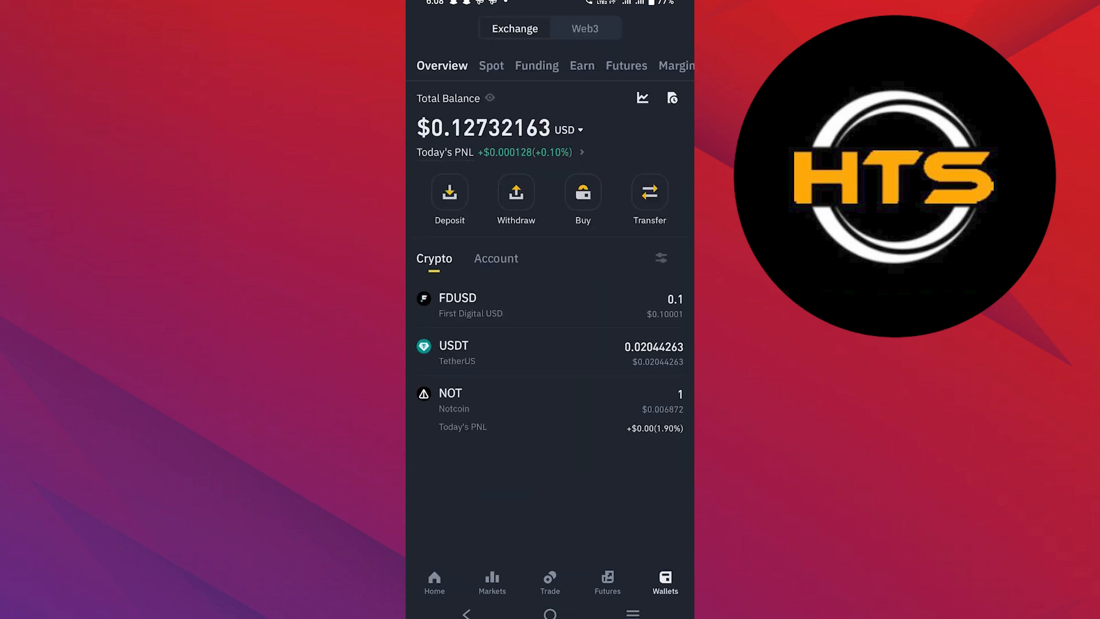
click(515, 192)
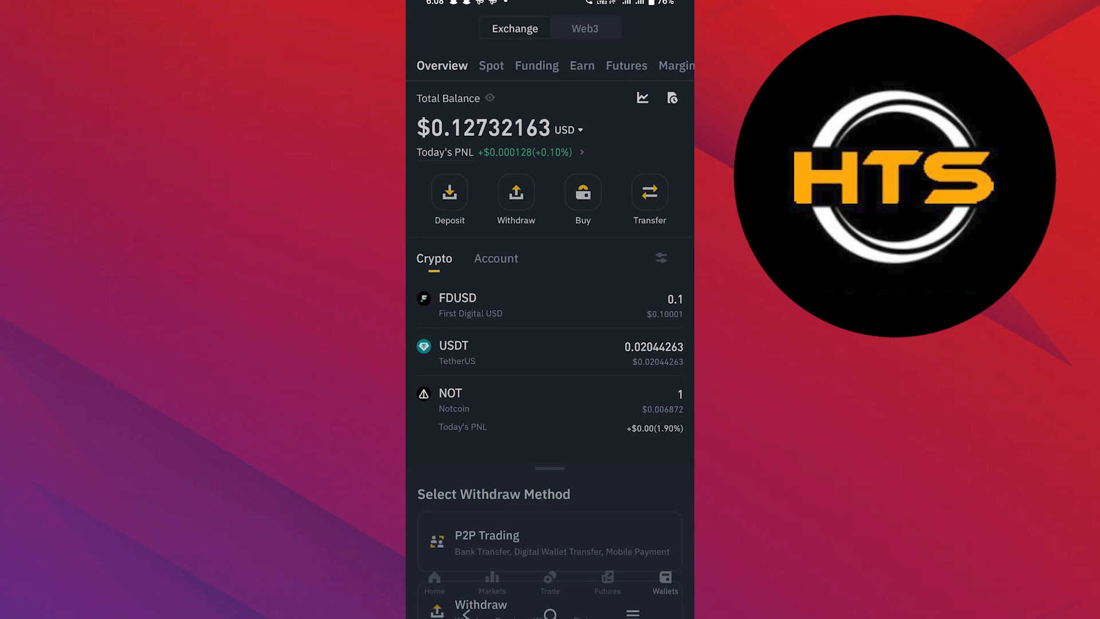
Search for SLP, reach its Send form via Email/Phone/ID, and expand the Send Mode choices
text(s)
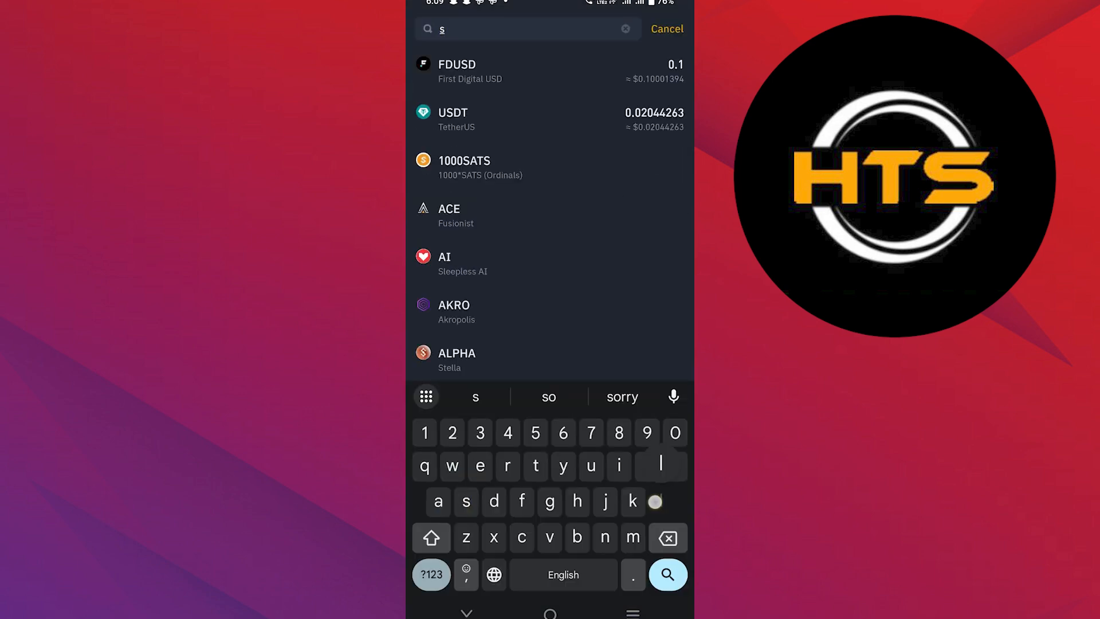
text(lp)
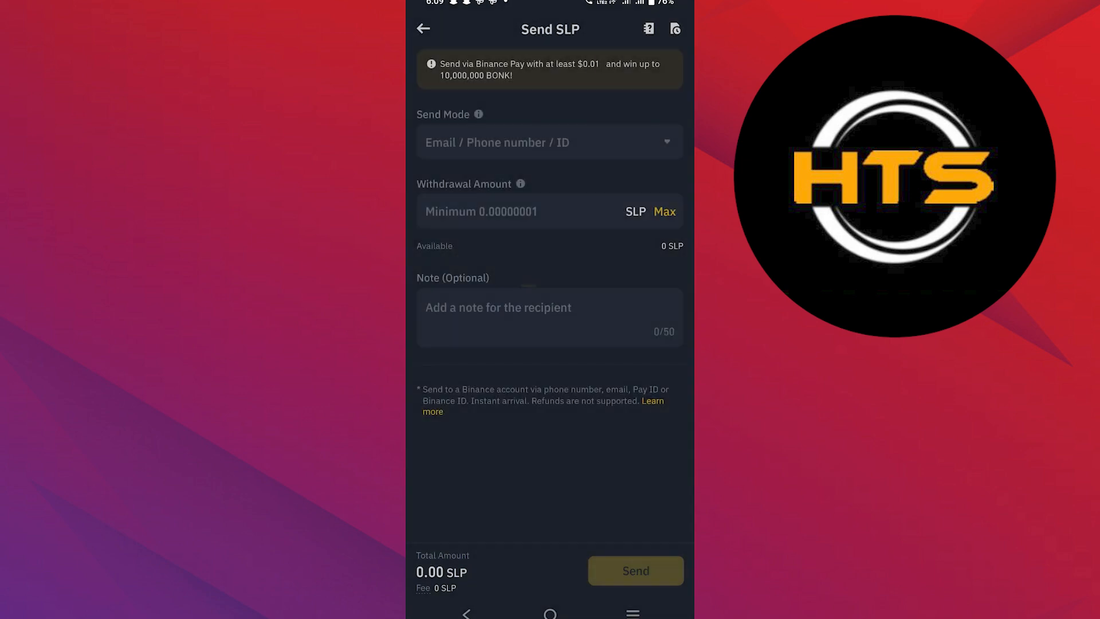
click(549, 142)
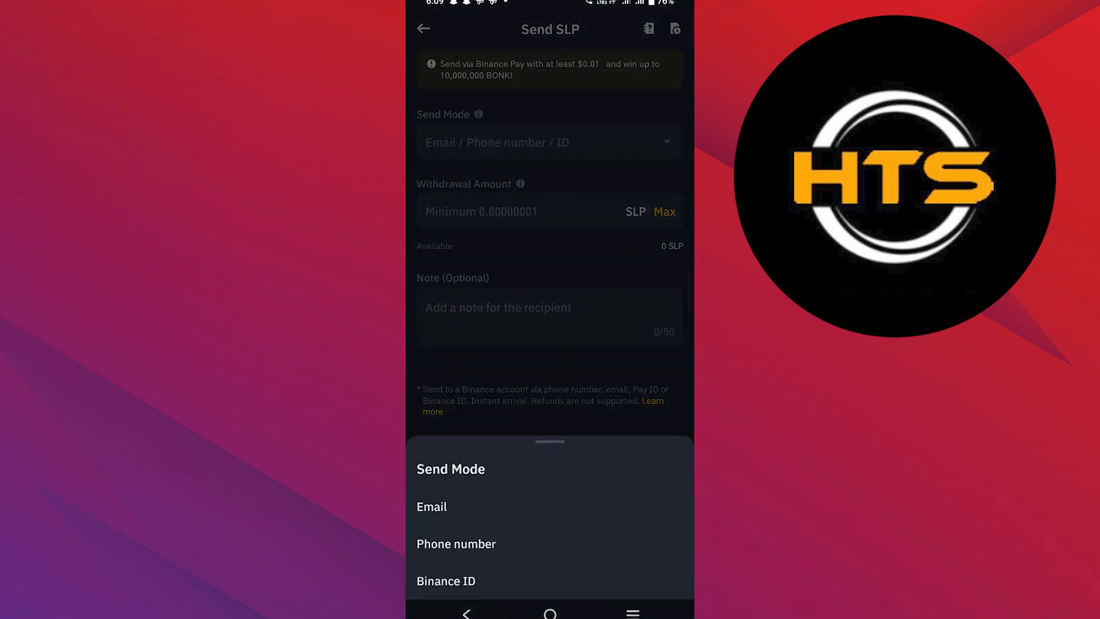